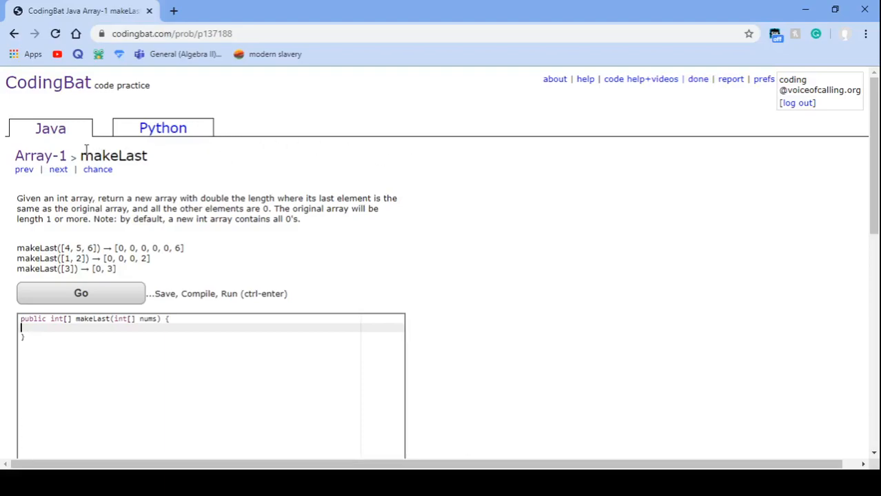
mouse_move(19, 196)
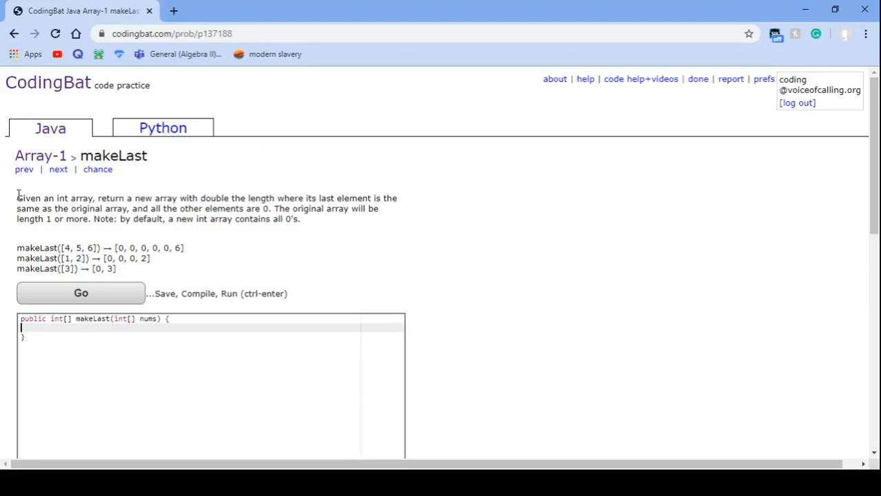
- Read through the makeLast problem description by highlighting the requirement sentence
left_click_drag(16, 198, 83, 198)
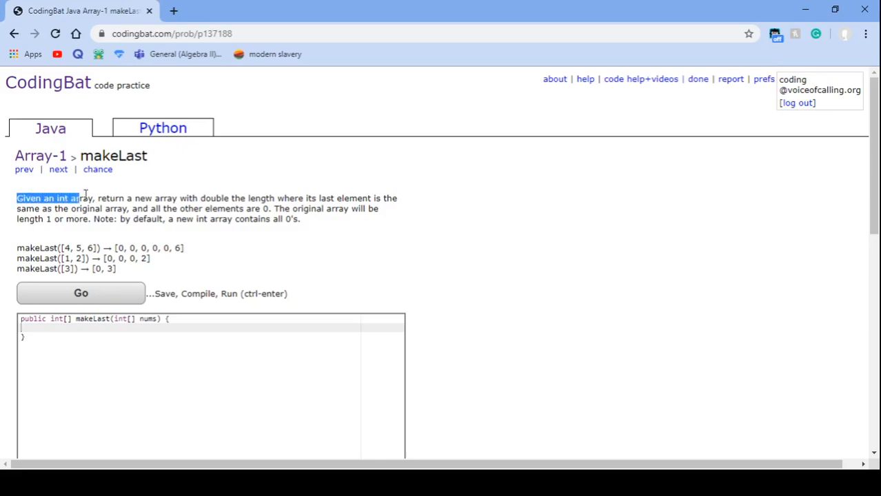
left_click_drag(79, 199, 276, 199)
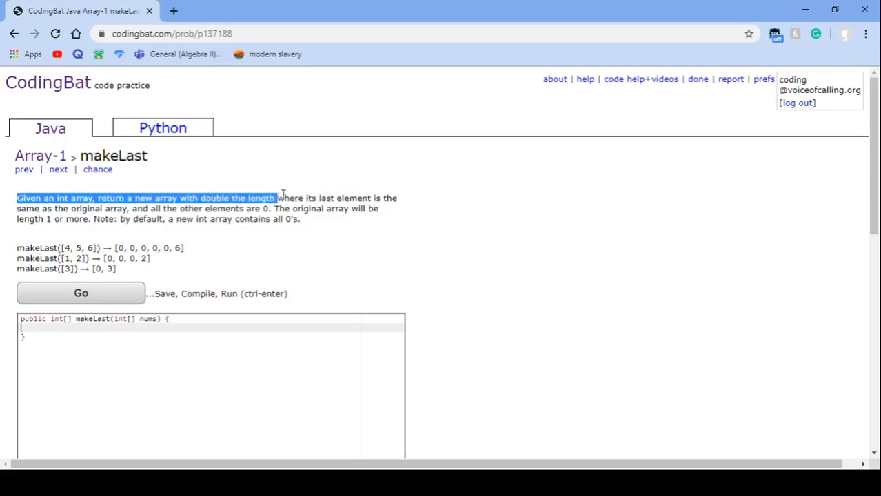
left_click_drag(276, 198, 135, 210)
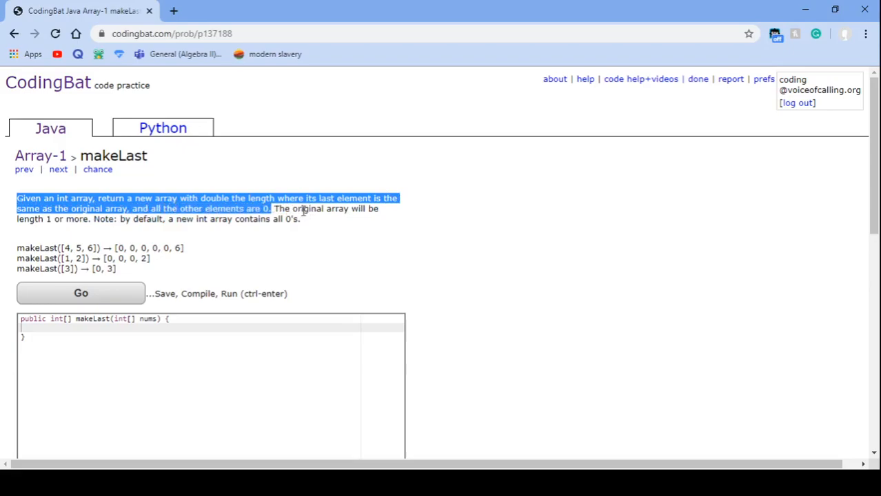
left_click(149, 219)
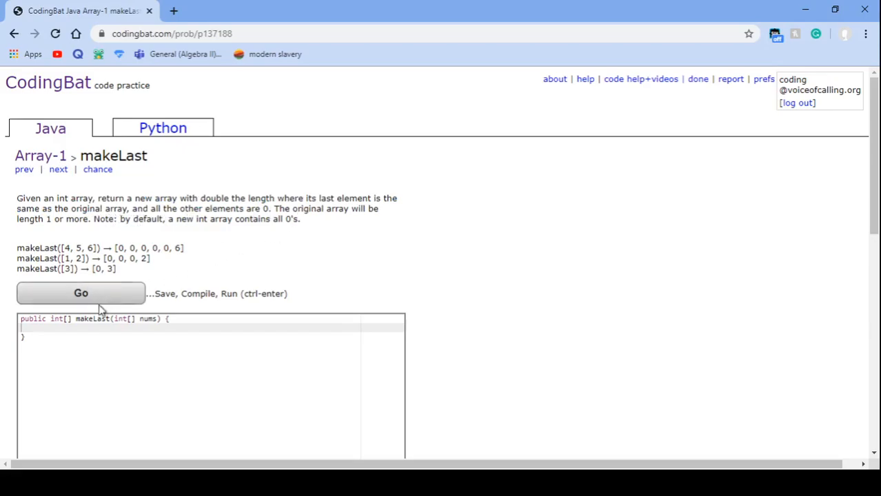
- Declare int[] newArray as new int[nums.length*2] inside the makeLast method
left_click(204, 320)
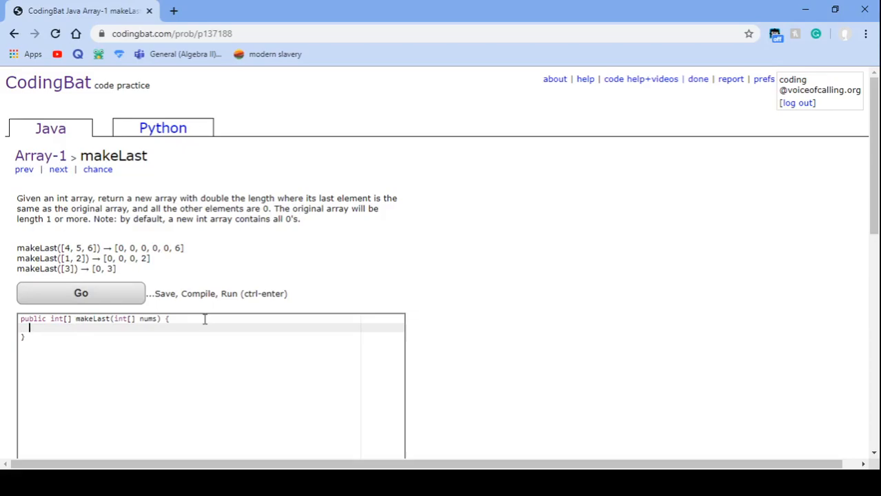
type("int")
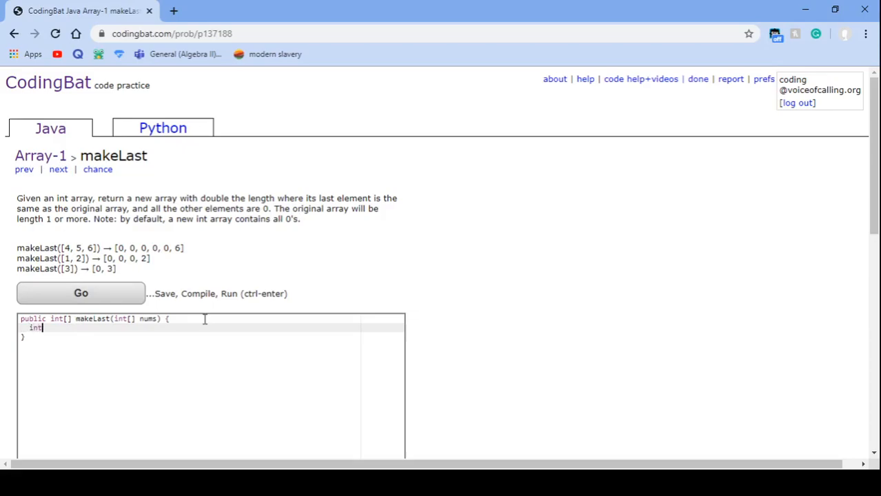
type("[] newArray = new int [nums.")
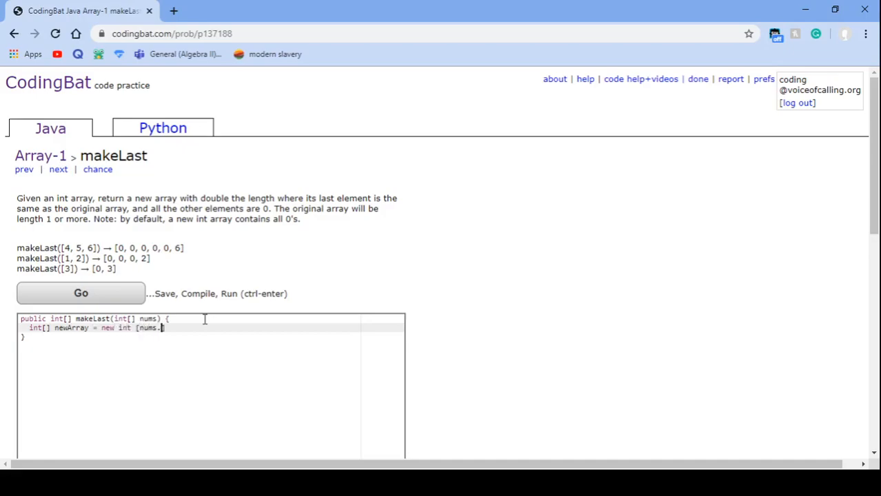
type("length")
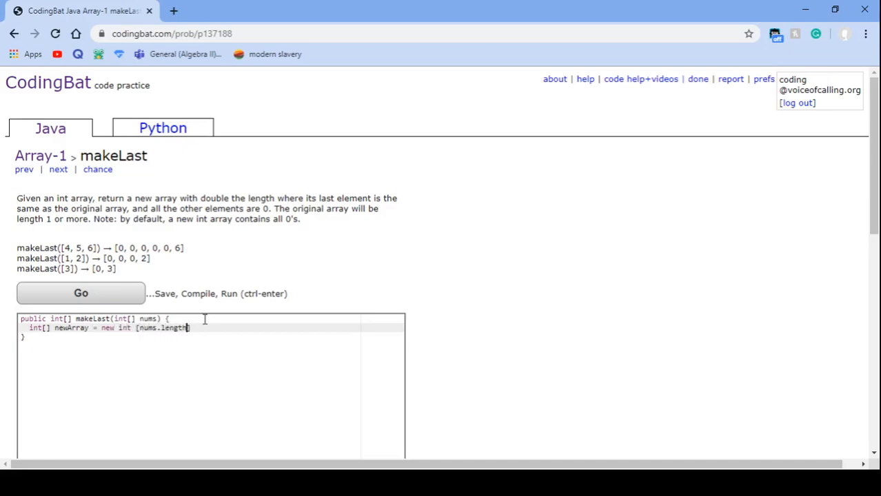
type("*2]")
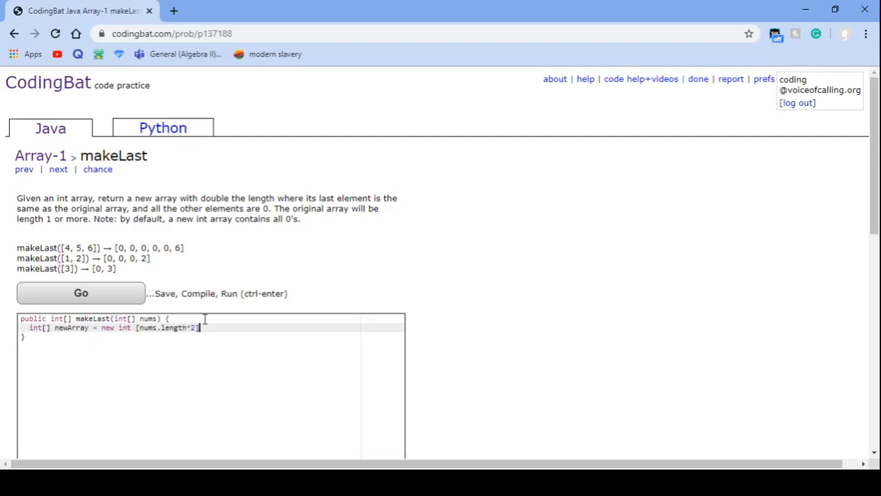
type(";")
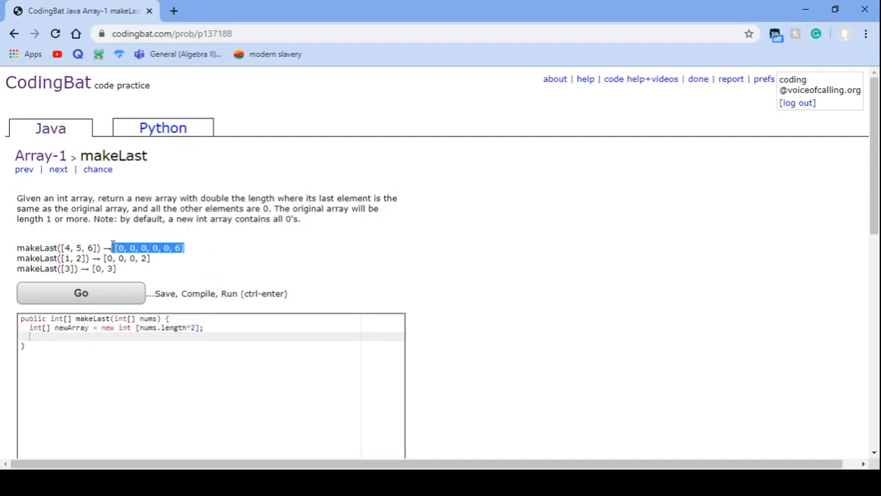
left_click(296, 356)
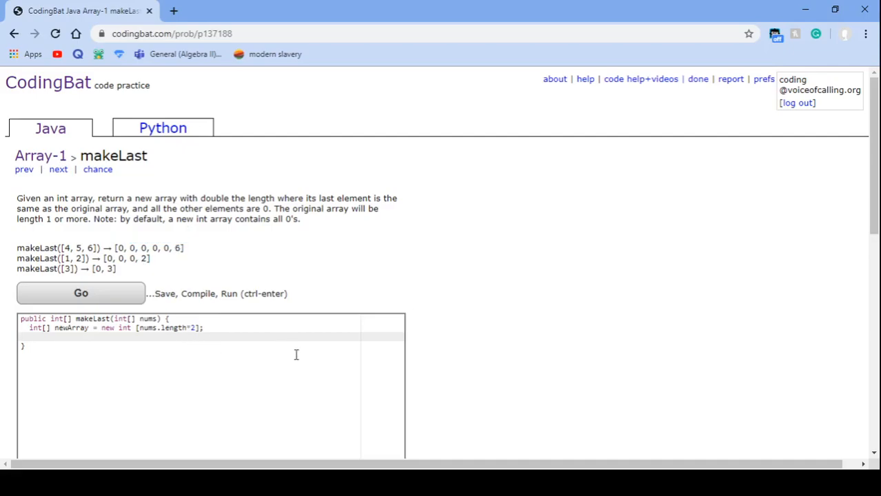
mouse_move(97, 249)
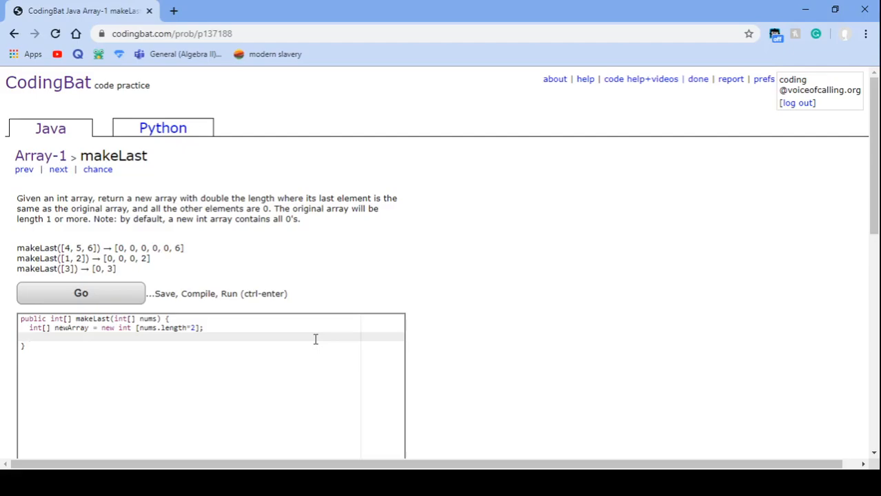
- Assign newArray[newArray.length-1] = nums[nums.length-1] and return newArray
type("newArray[")
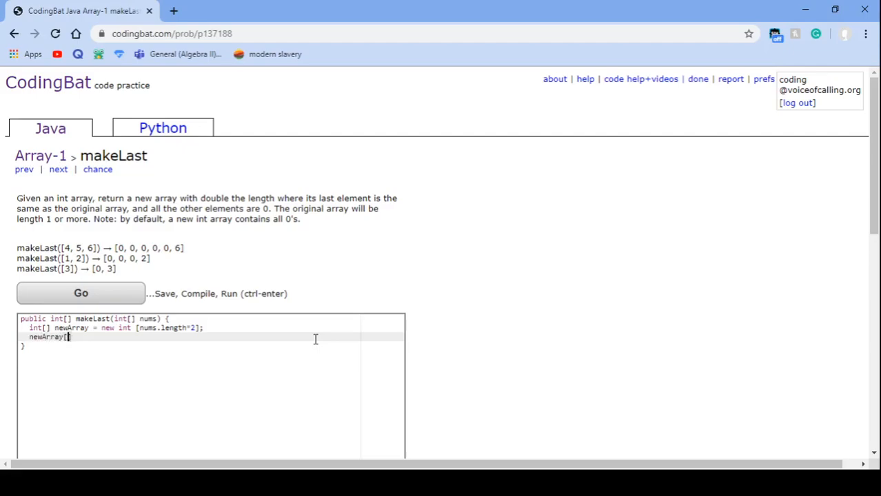
type("newArray.1")
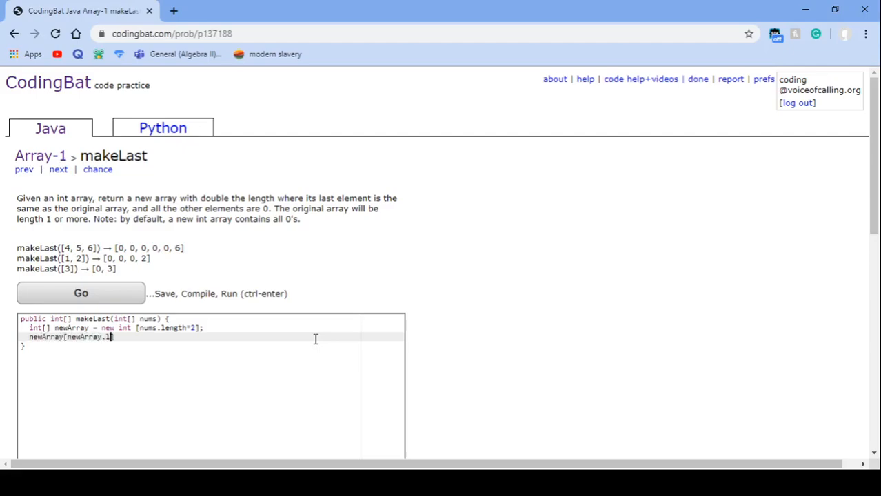
type("ength-1]")
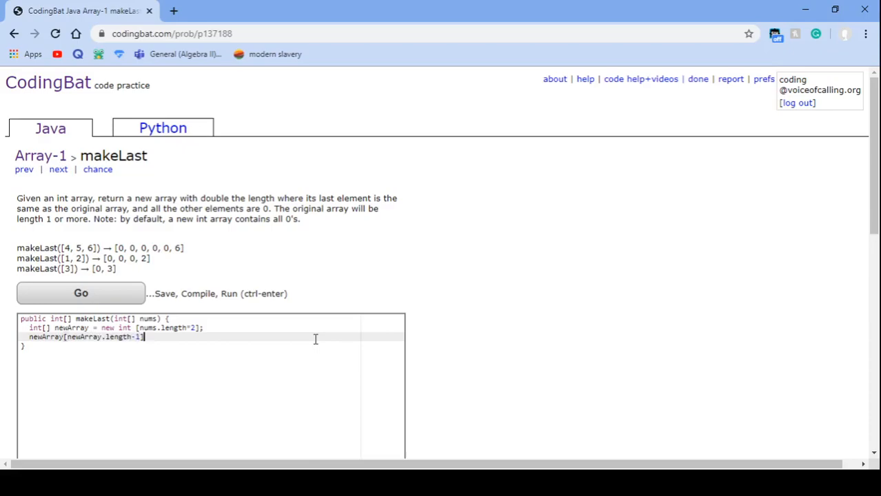
type("= nu")
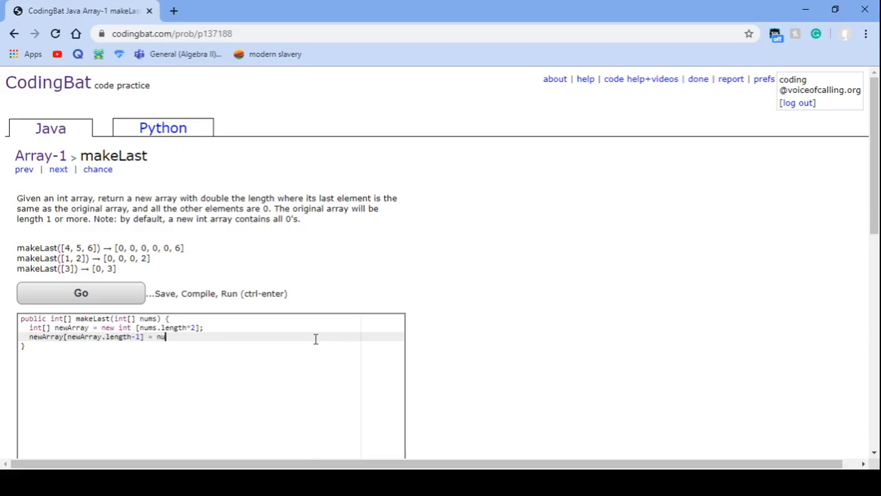
type("ms[nums.l")
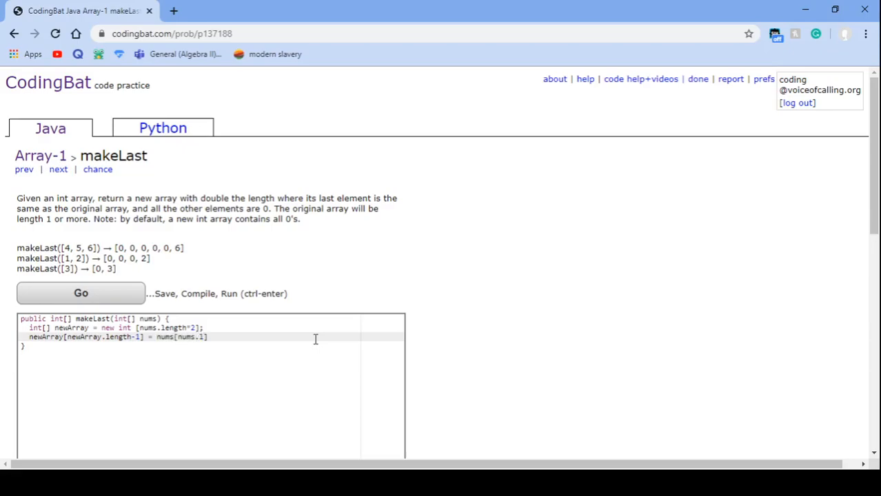
type("ength")
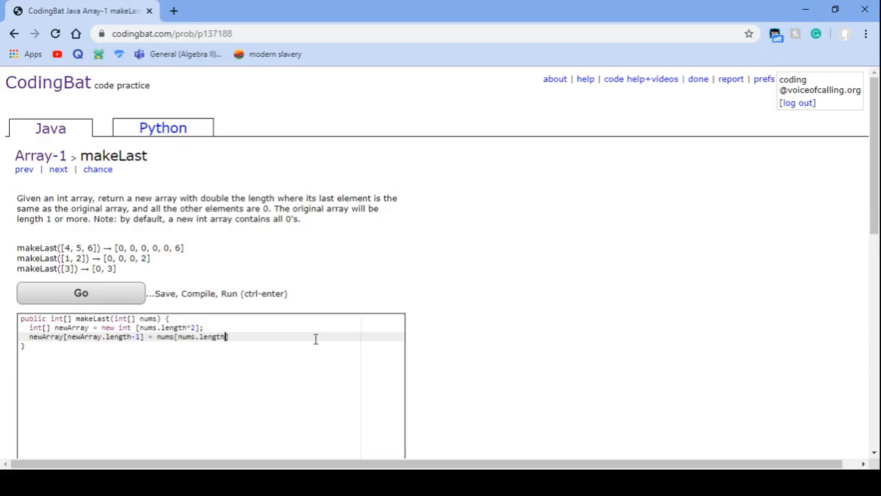
type("-1];")
type("return newArray")
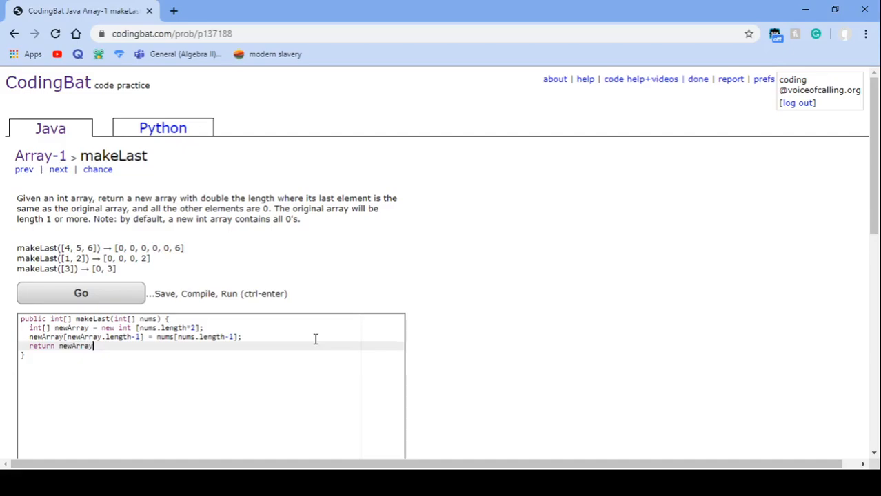
- Run the solution with Go and get All Correct on the tests
left_click(80, 292)
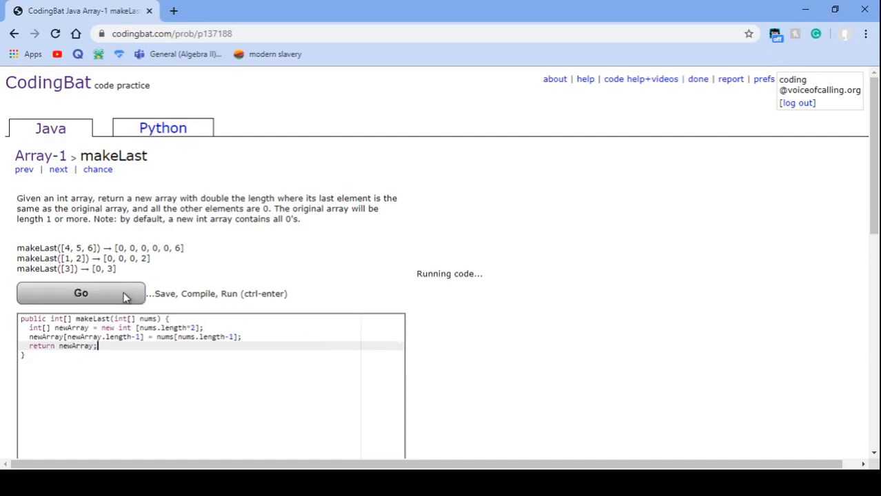
left_click(80, 292)
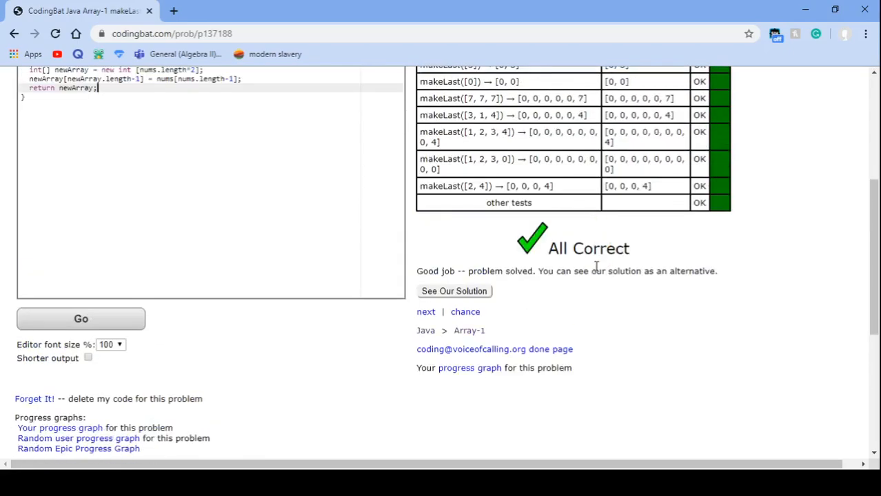